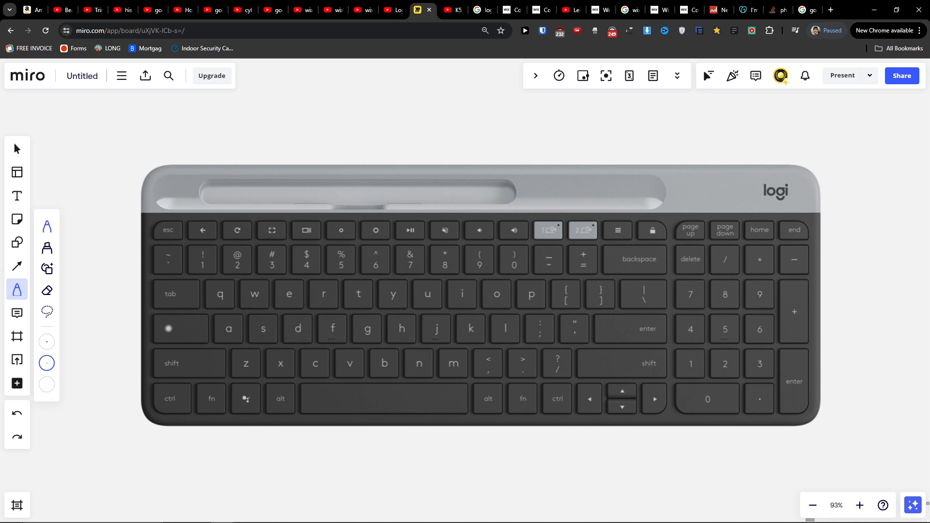
{"action": "mouse_move", "coordinate": [181, 385]}
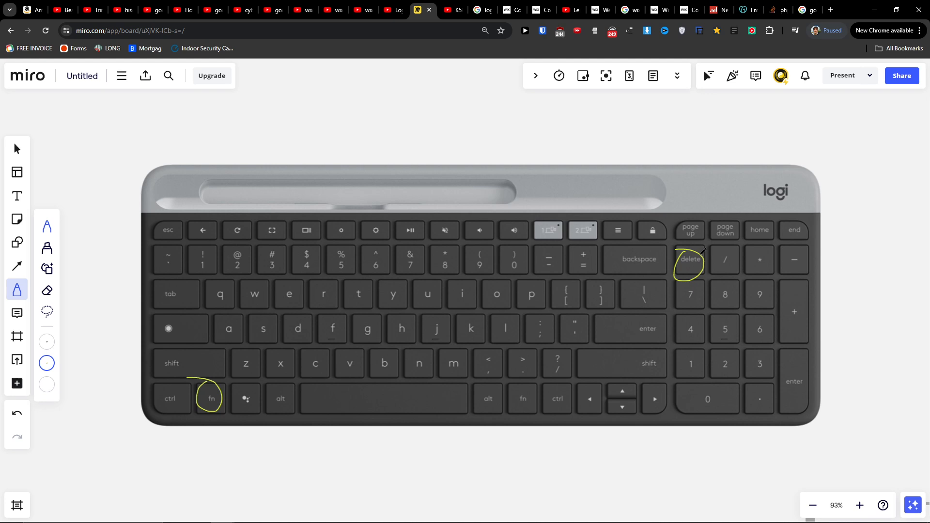
{"action": "mouse_move", "coordinate": [768, 374]}
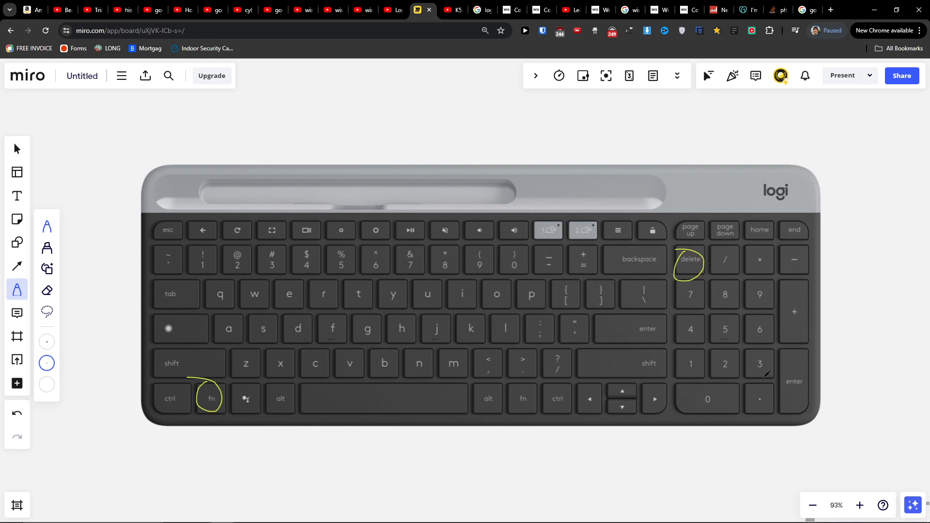